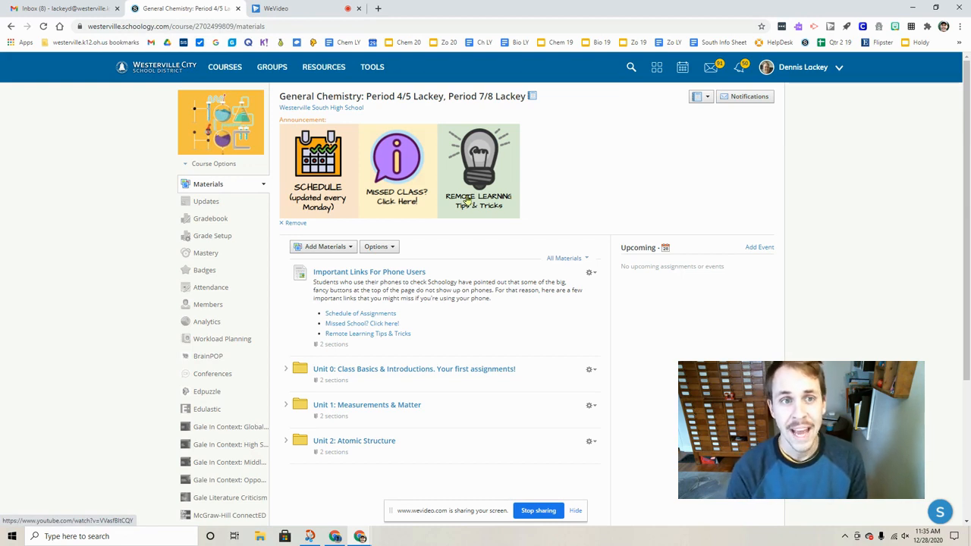
pyautogui.moveTo(600, 194)
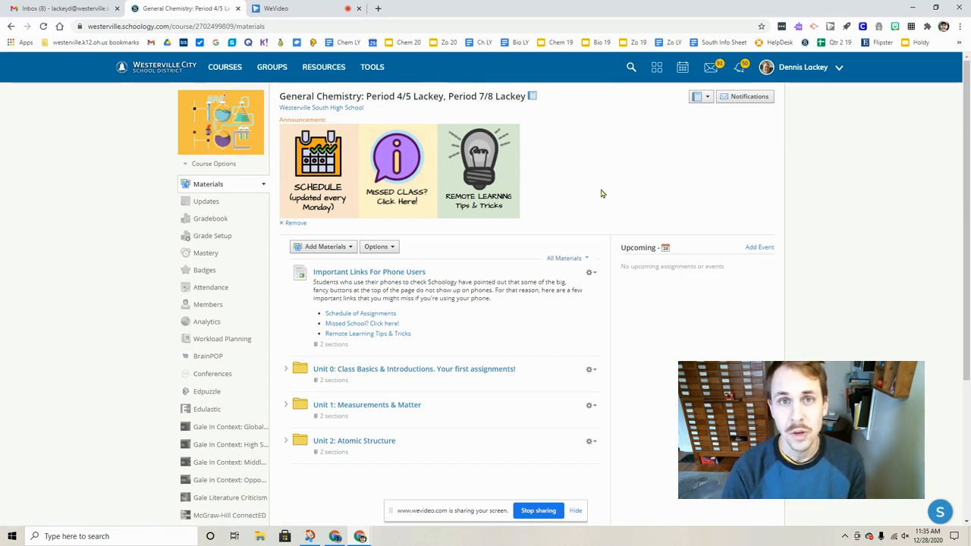
pyautogui.moveTo(861, 147)
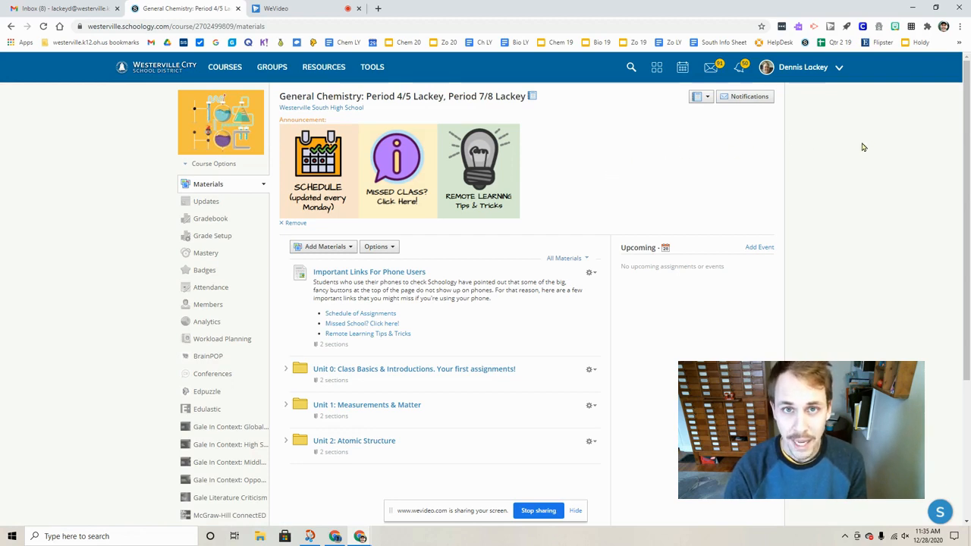
pyautogui.moveTo(467, 130)
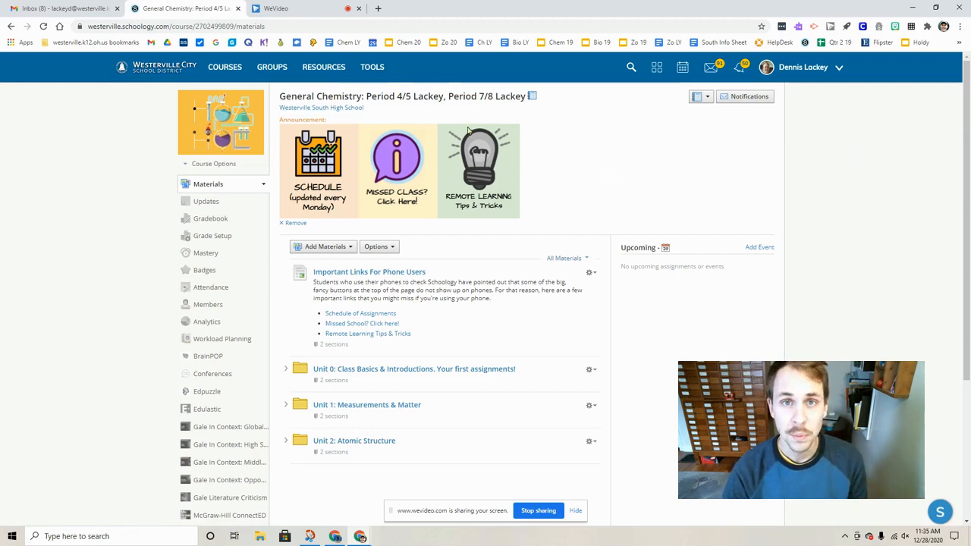
# Show the list of all courses from the top navigation
pyautogui.click(225, 67)
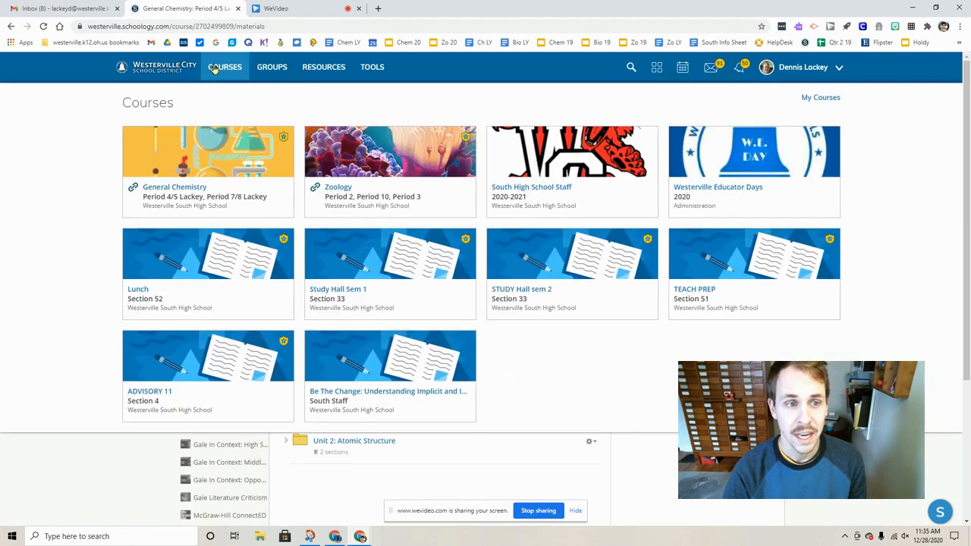
pyautogui.moveTo(208, 170)
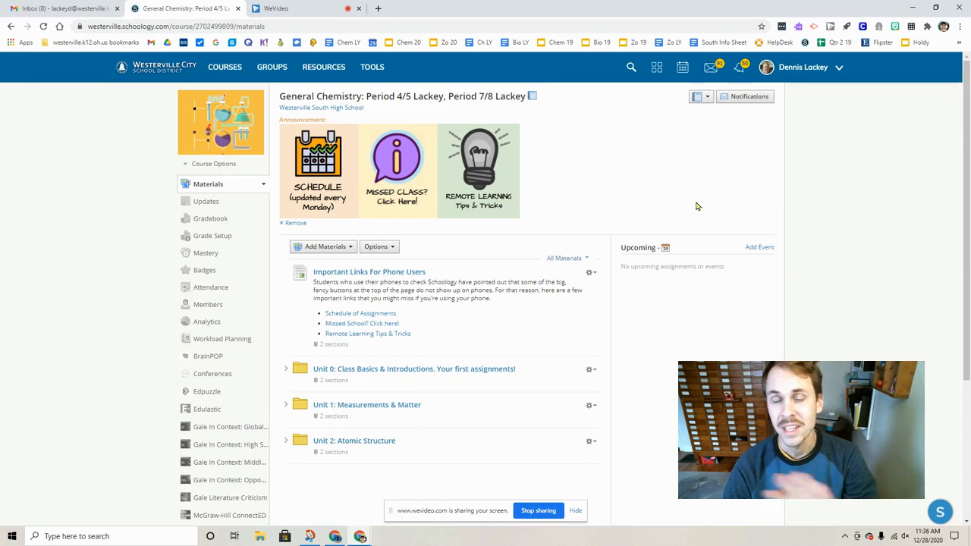
pyautogui.moveTo(712, 242)
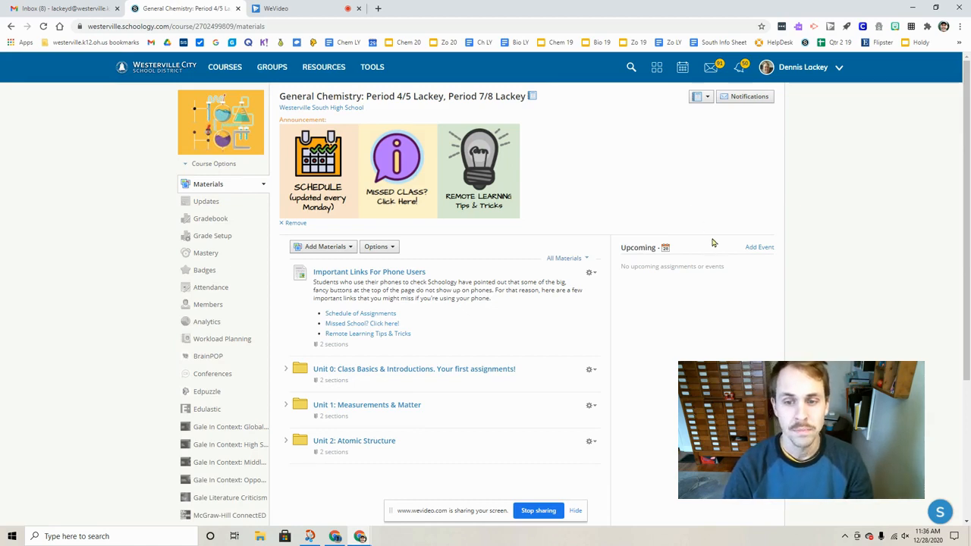
pyautogui.moveTo(722, 310)
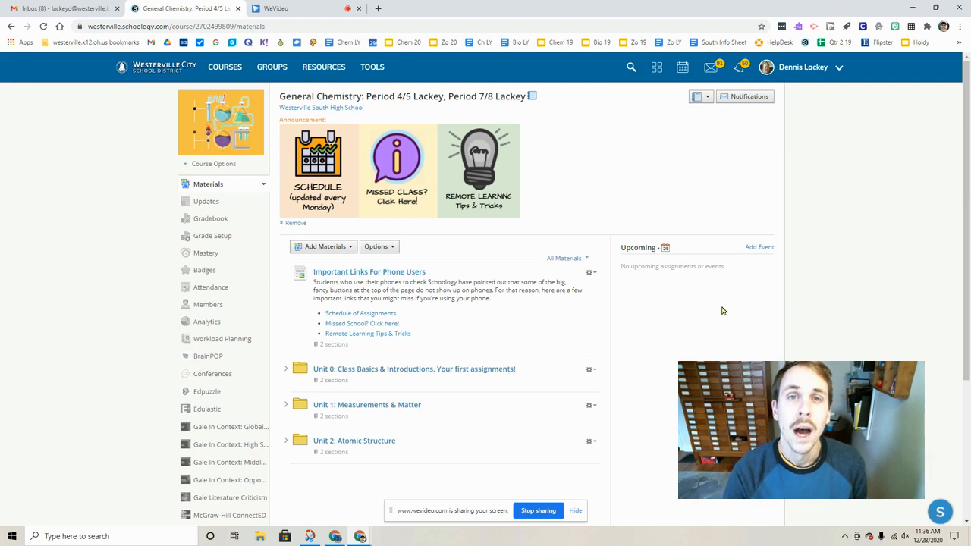
pyautogui.moveTo(622, 167)
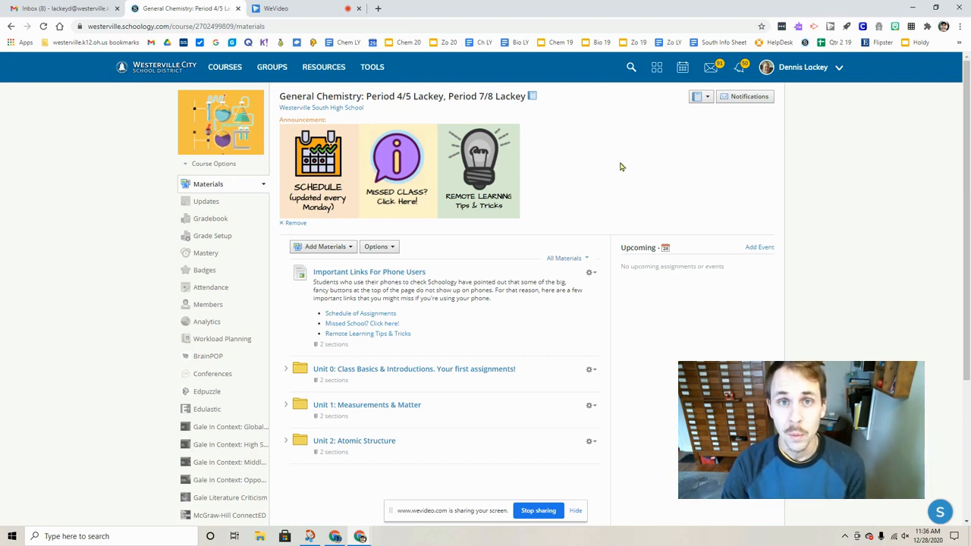
pyautogui.moveTo(610, 161)
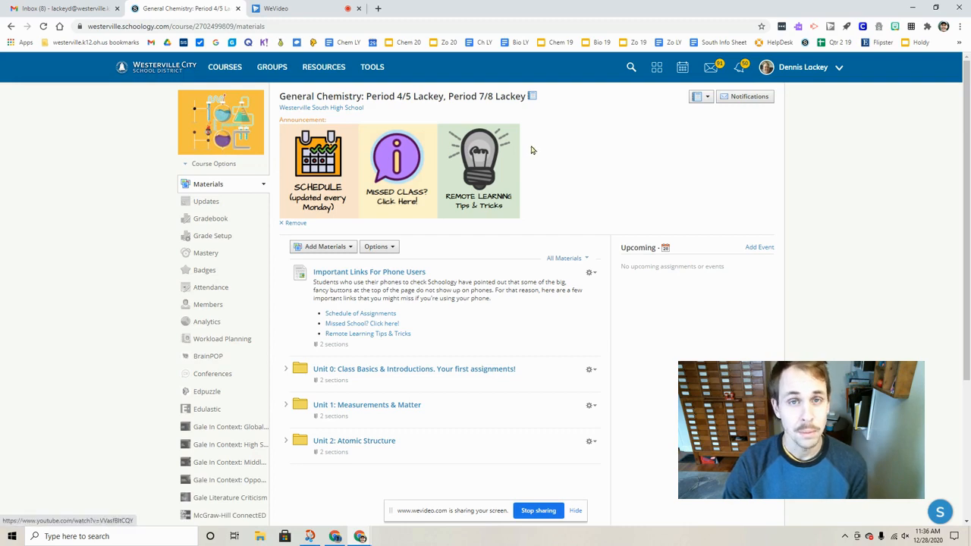
pyautogui.moveTo(572, 170)
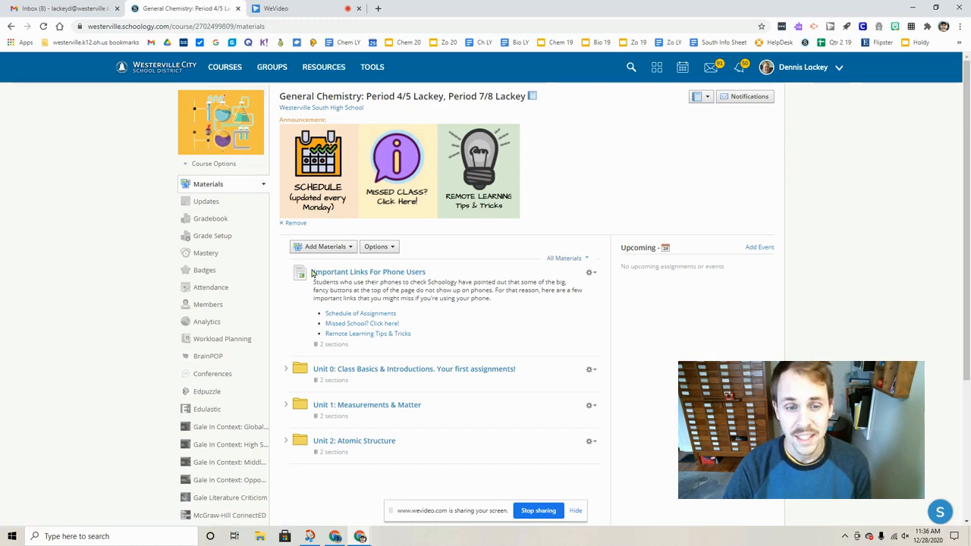
pyautogui.moveTo(361, 296)
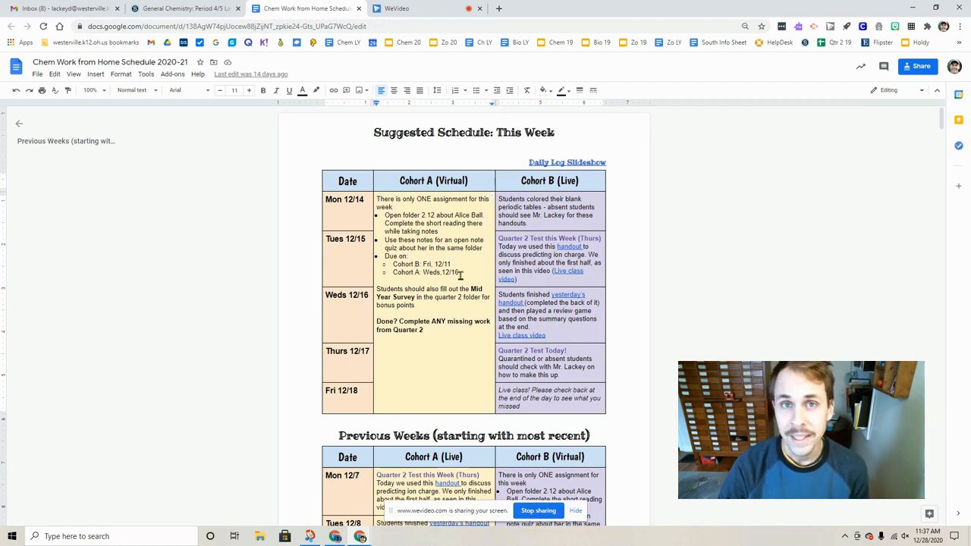
pyautogui.moveTo(443, 303)
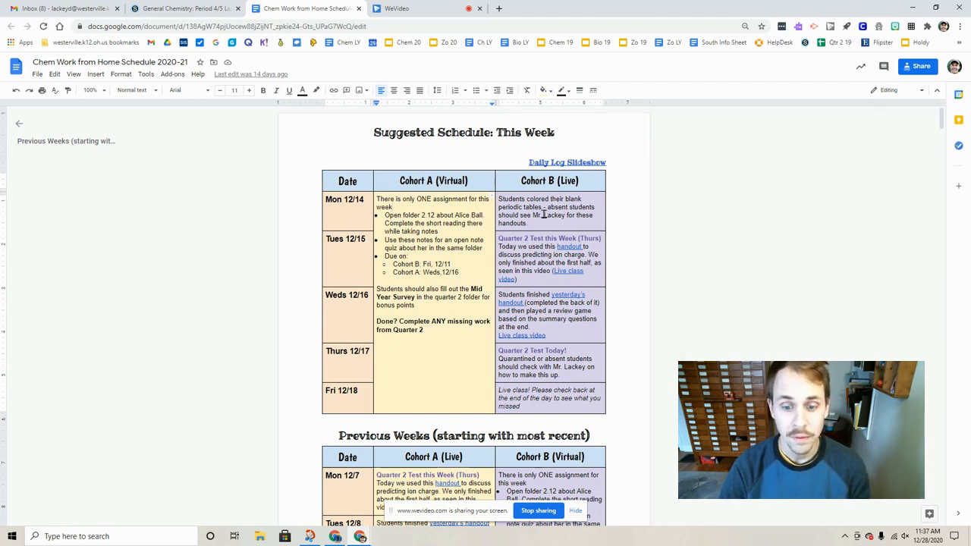
pyautogui.scroll(-3)
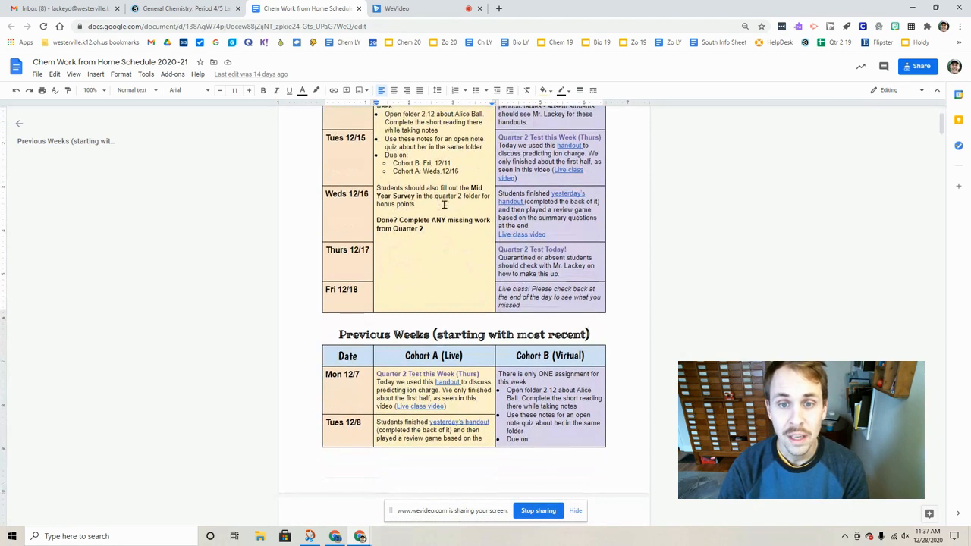
pyautogui.scroll(3)
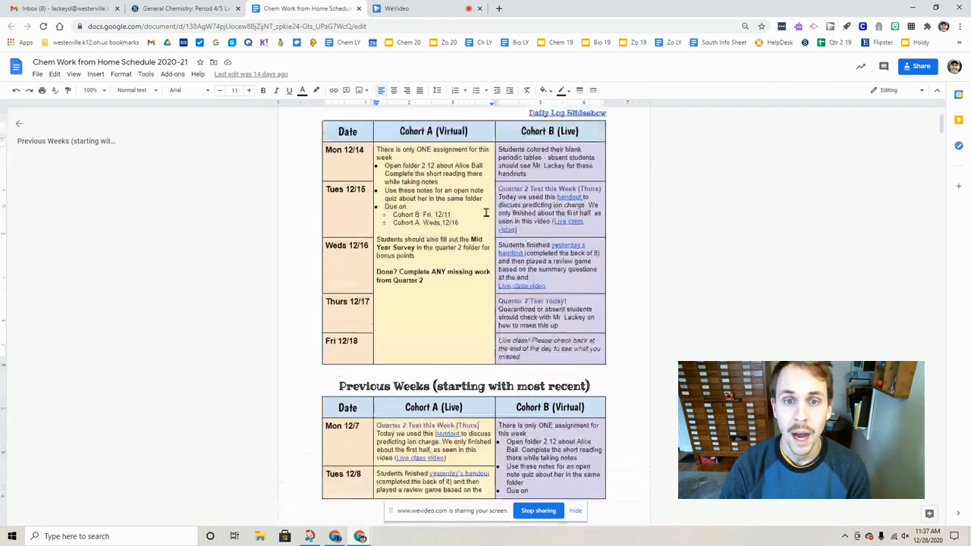
pyautogui.scroll(3)
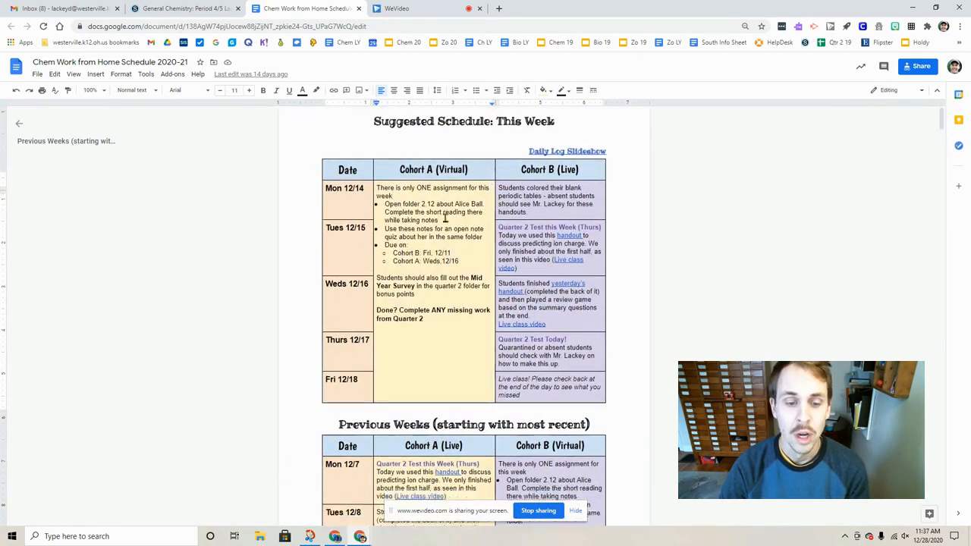
pyautogui.scroll(-3)
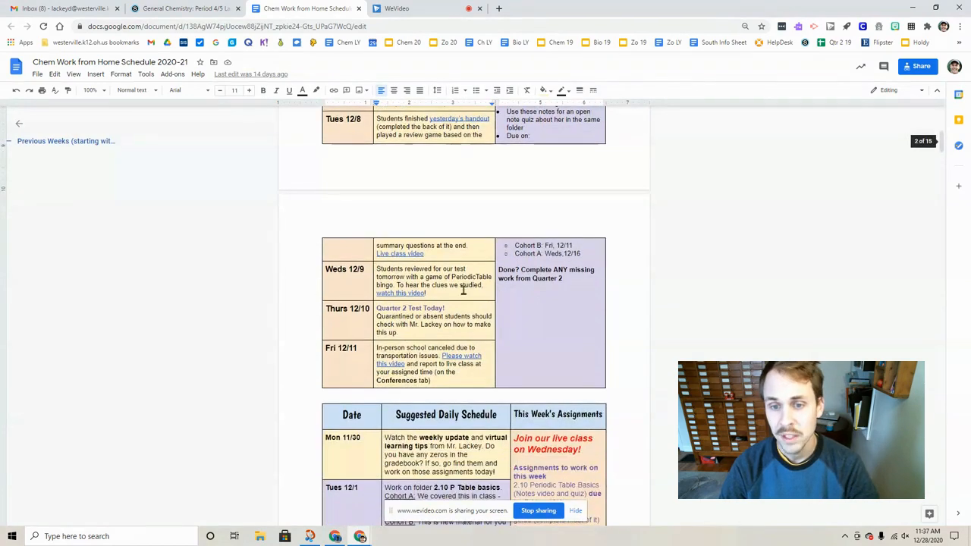
pyautogui.scroll(-3)
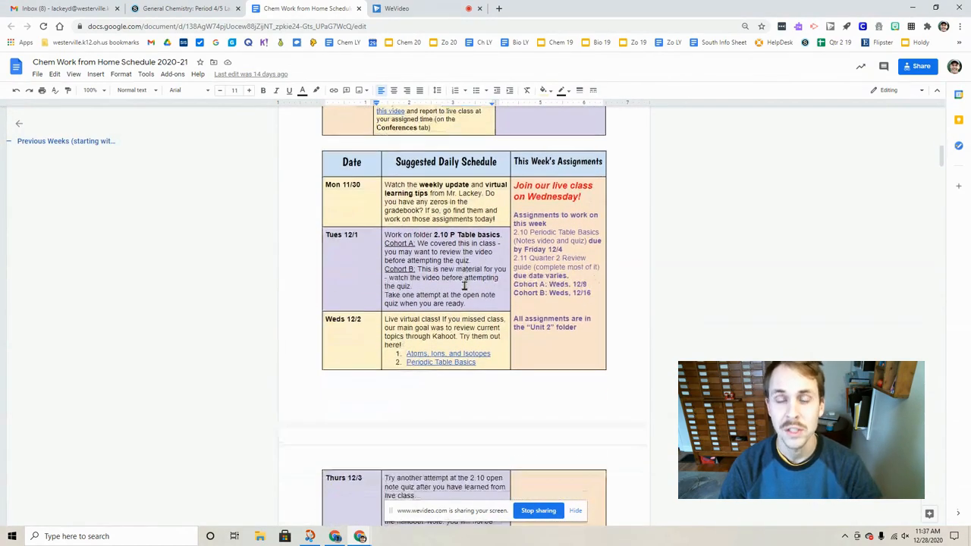
pyautogui.scroll(-3)
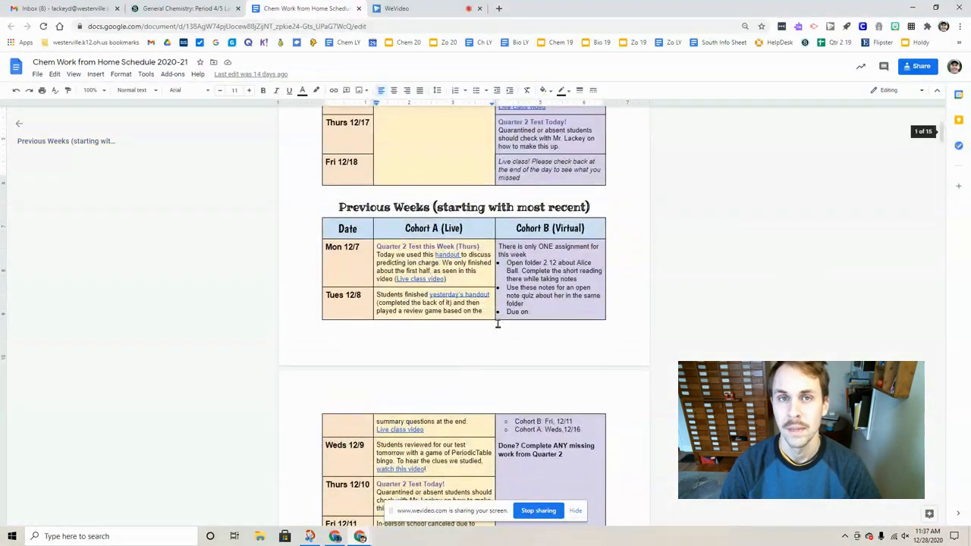
pyautogui.scroll(3)
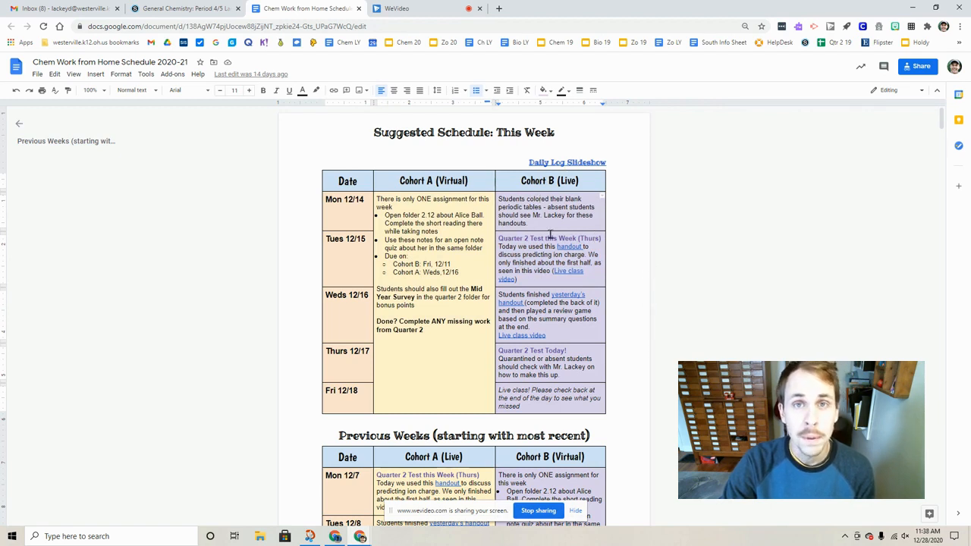
pyautogui.moveTo(631, 241)
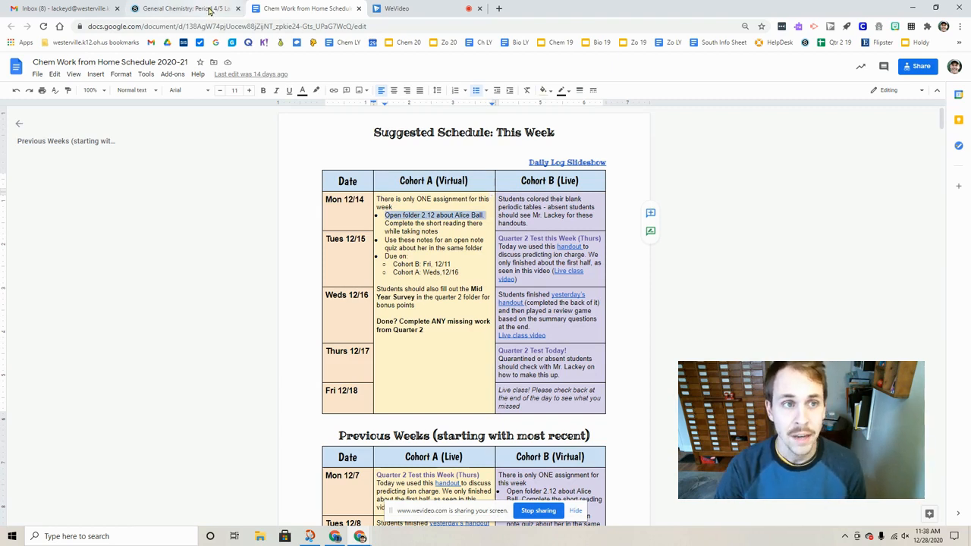
# Return from the Google Doc to the General Chemistry course page in Schoology
pyautogui.click(185, 9)
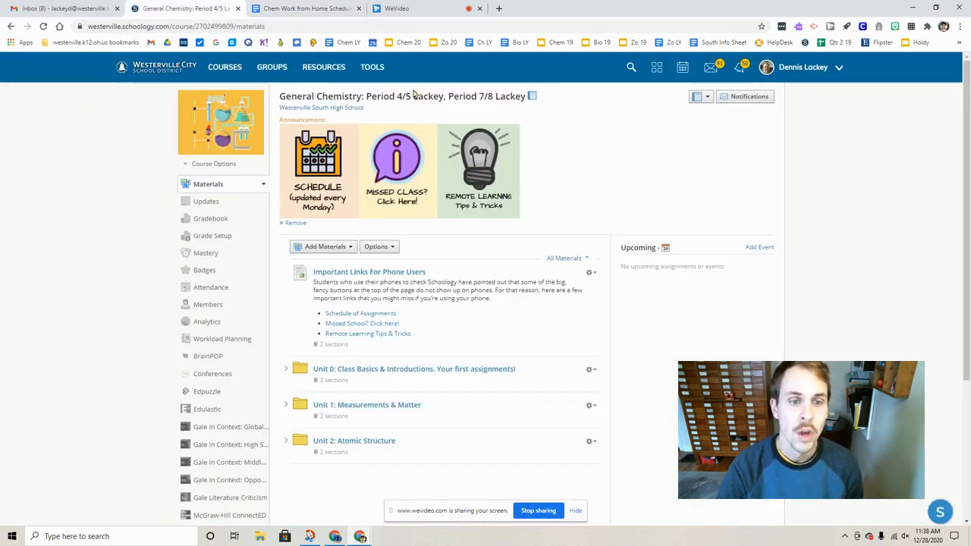
pyautogui.moveTo(375, 280)
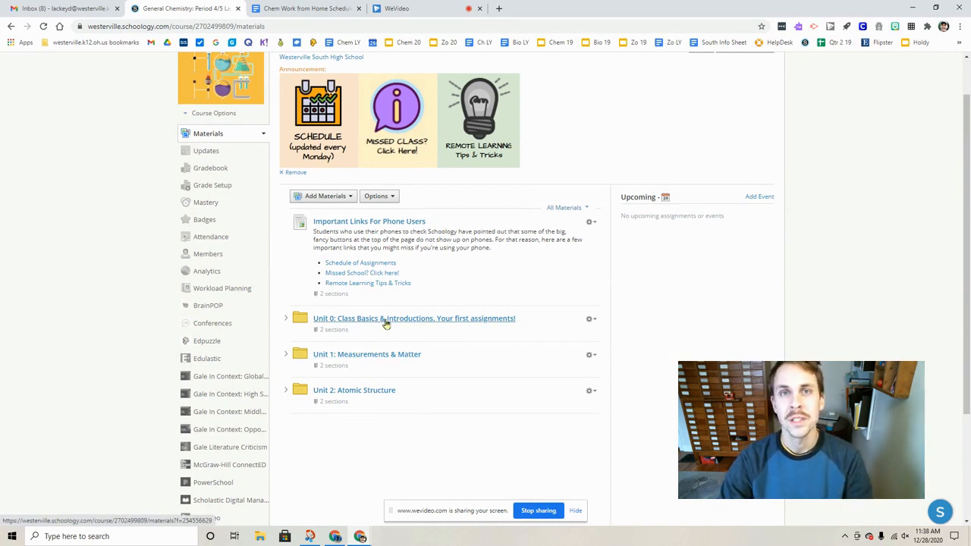
pyautogui.moveTo(385, 340)
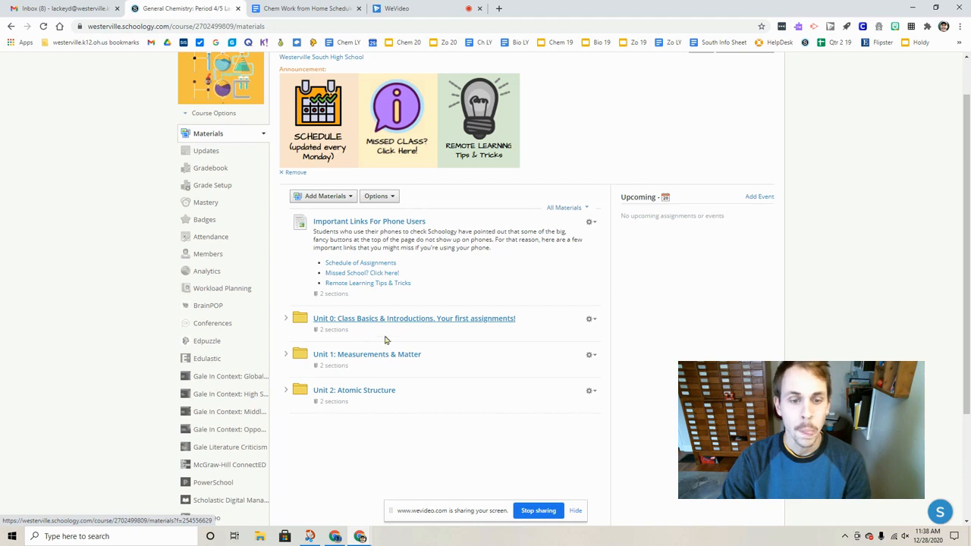
pyautogui.moveTo(388, 362)
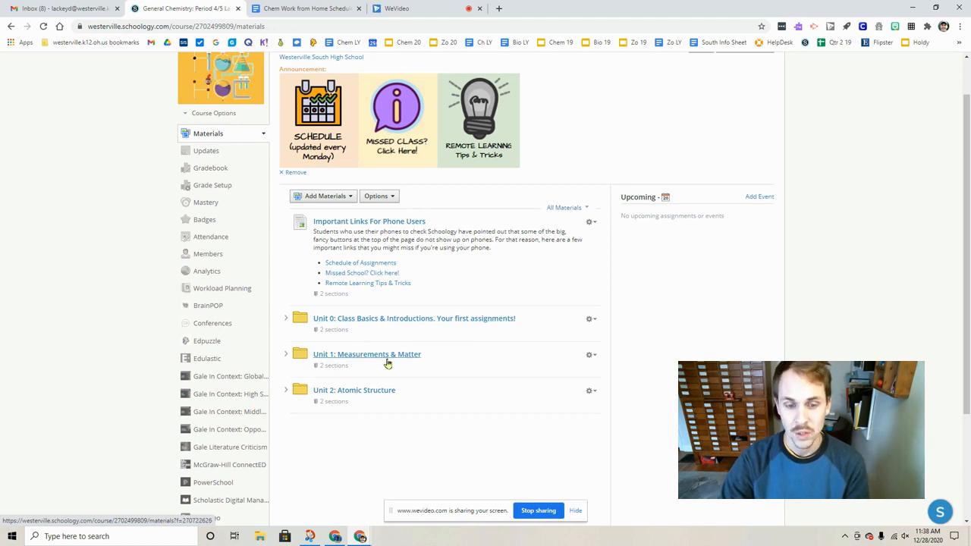
pyautogui.moveTo(376, 395)
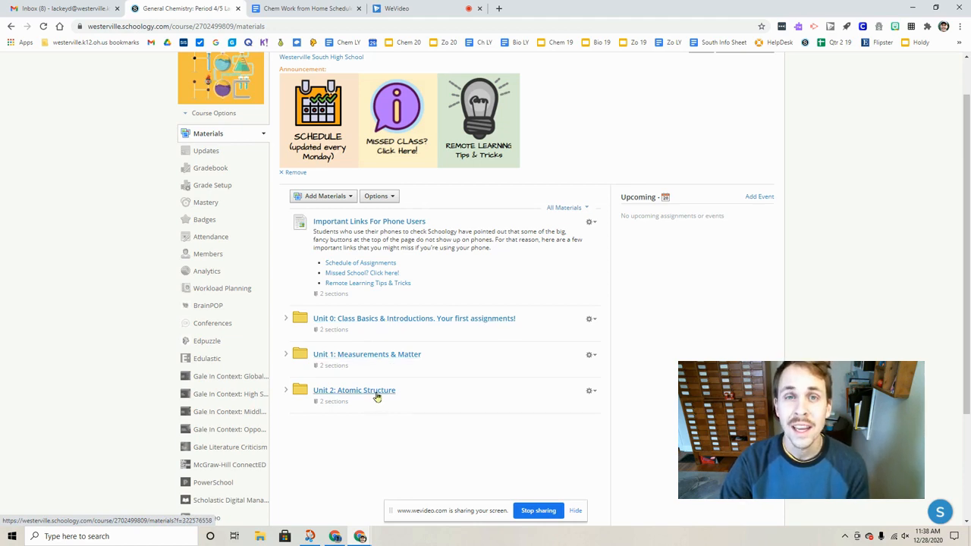
# Open the Unit 2: Atomic Structure folder from the Materials list
pyautogui.scroll(-3)
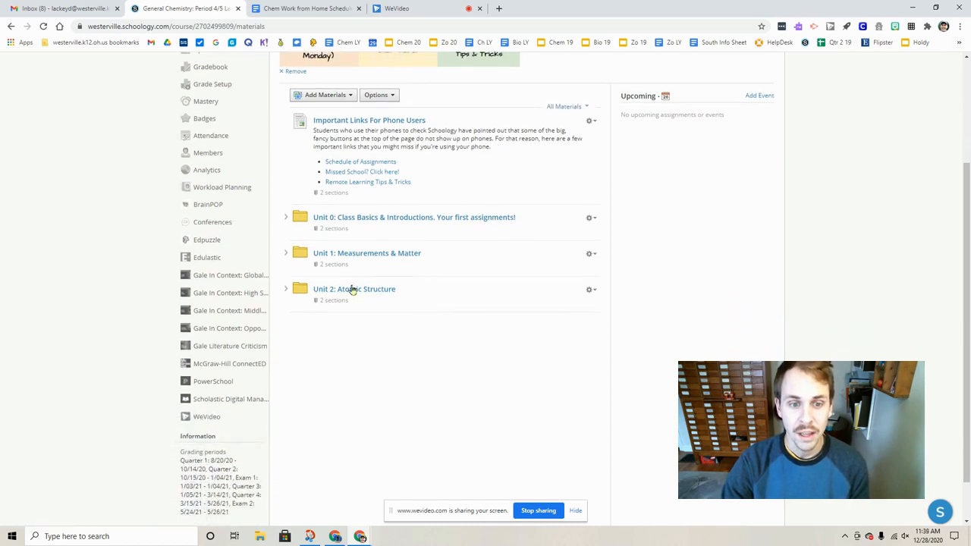
pyautogui.click(354, 288)
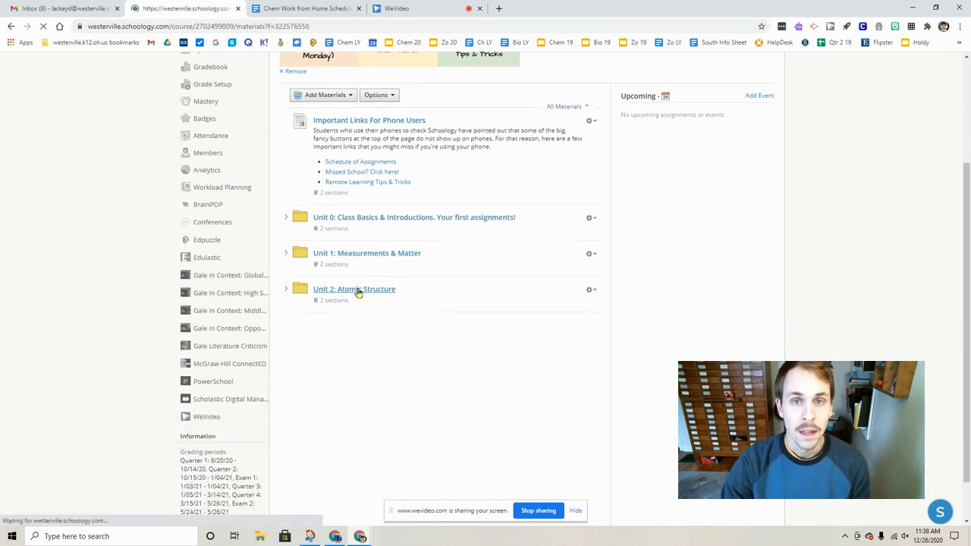
pyautogui.click(355, 288)
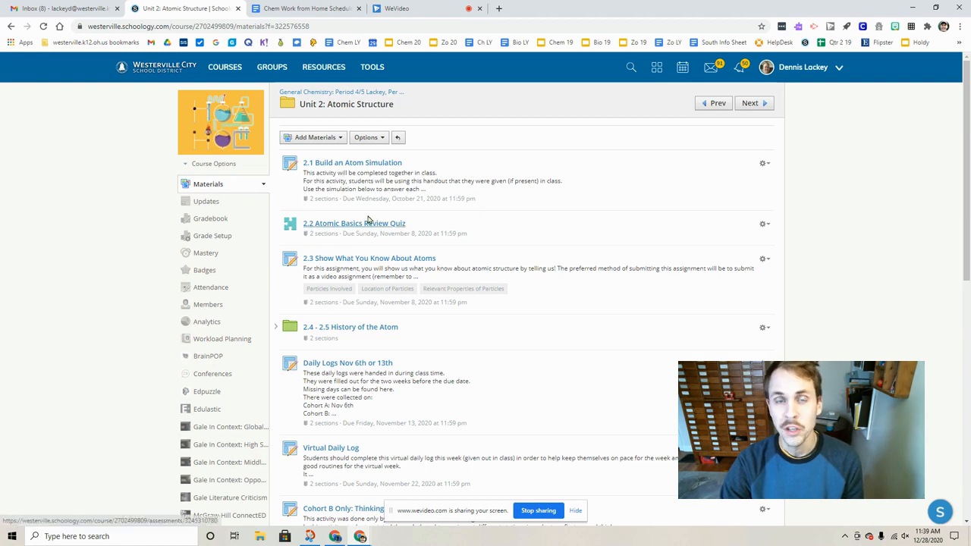
pyautogui.moveTo(458, 170)
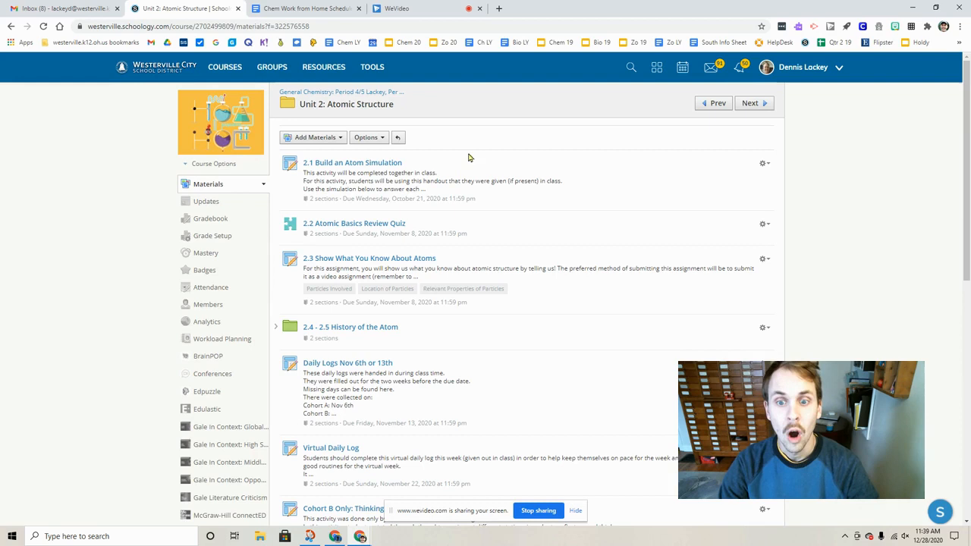
# Open the 2.12 Chemistry Hero Alice Ball folder within Unit 2
pyautogui.scroll(-3)
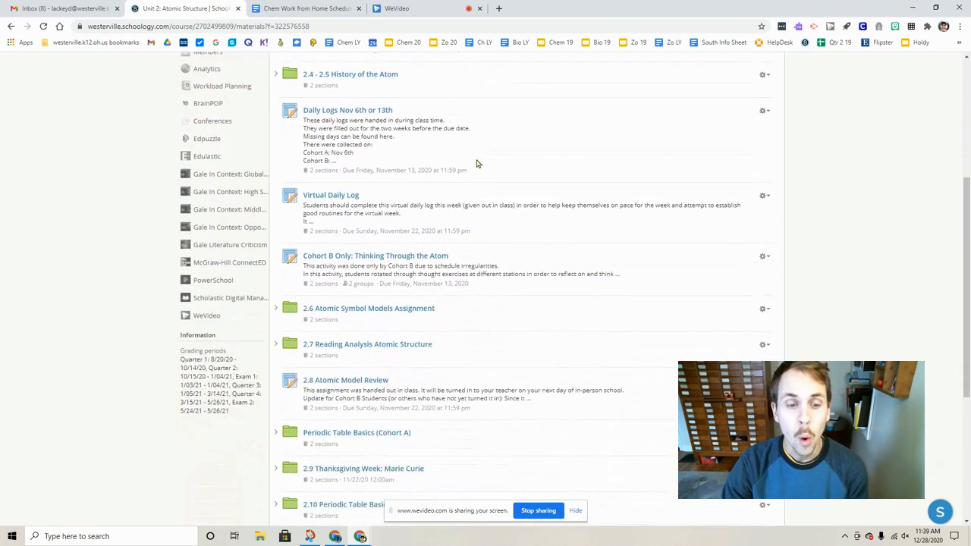
pyautogui.scroll(-3)
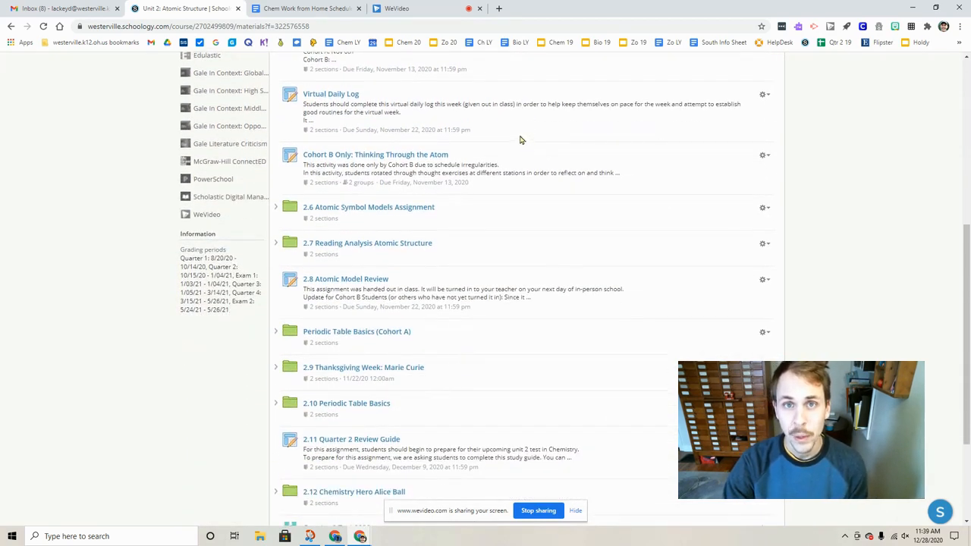
pyautogui.moveTo(595, 138)
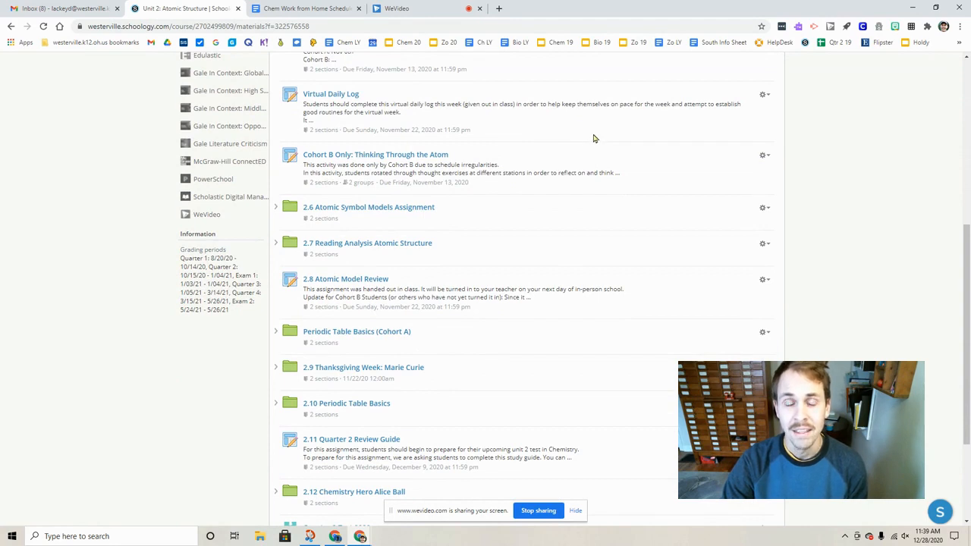
pyautogui.scroll(-3)
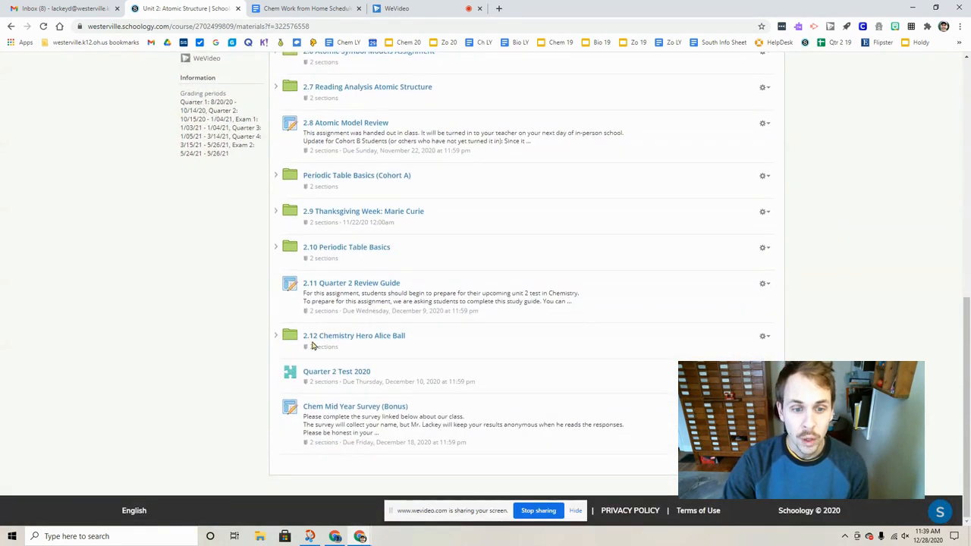
pyautogui.moveTo(354, 336)
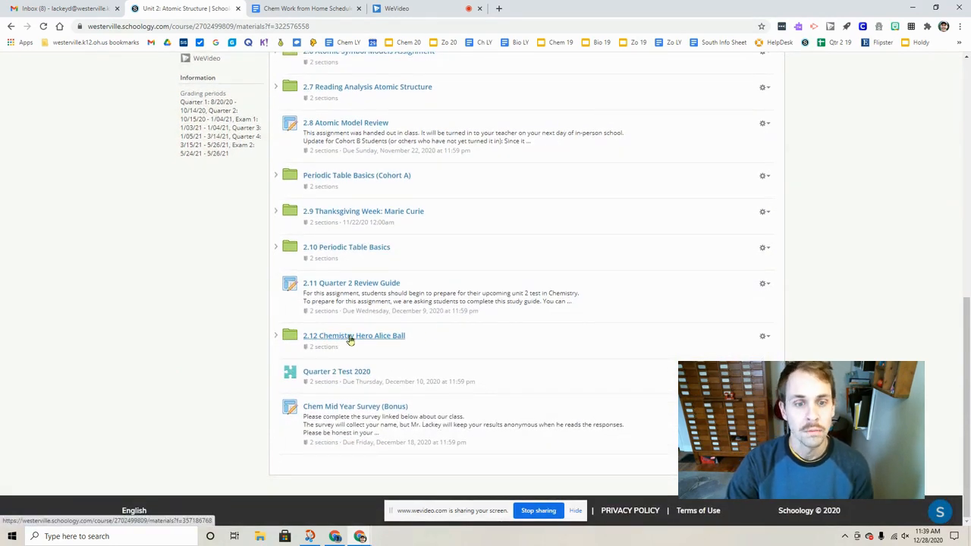
pyautogui.click(354, 336)
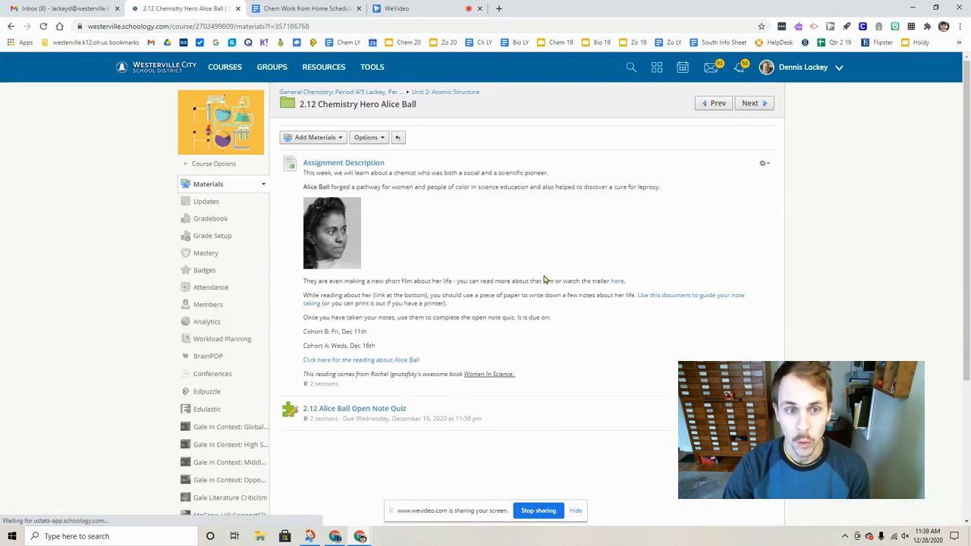
pyautogui.moveTo(650, 285)
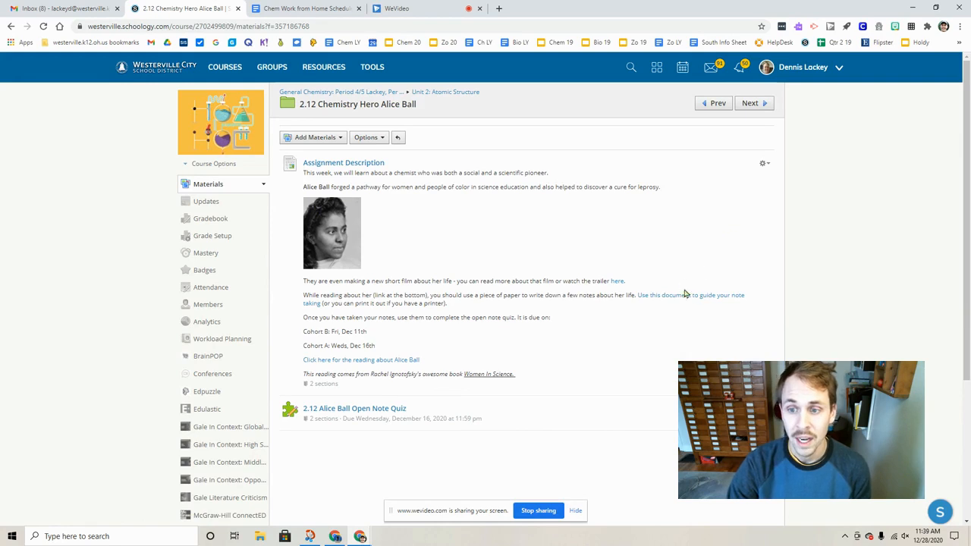
pyautogui.moveTo(685, 294)
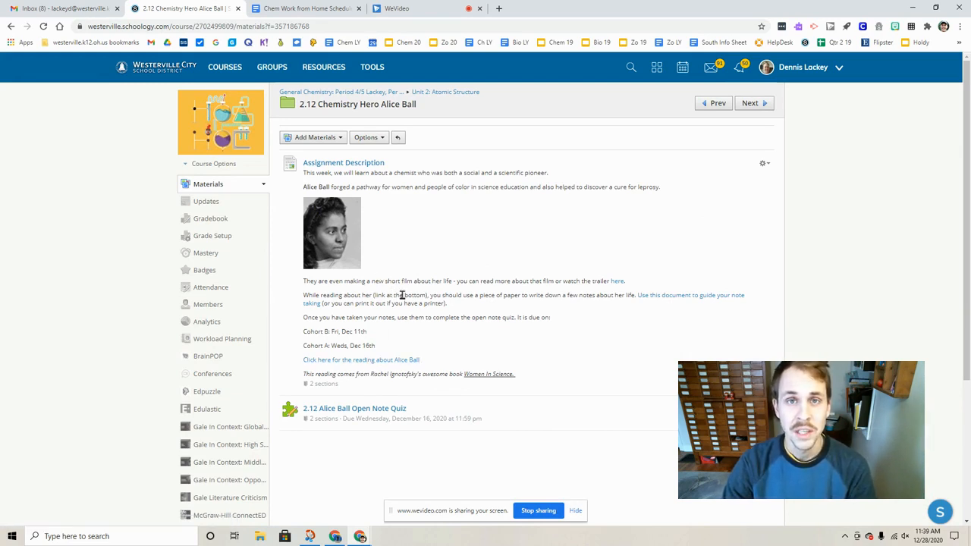
pyautogui.moveTo(392, 294)
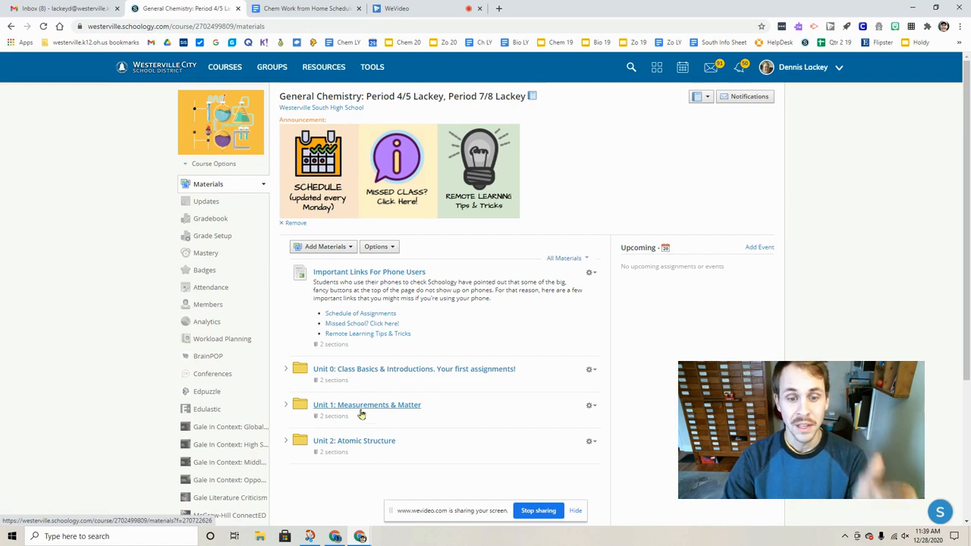
pyautogui.moveTo(664, 264)
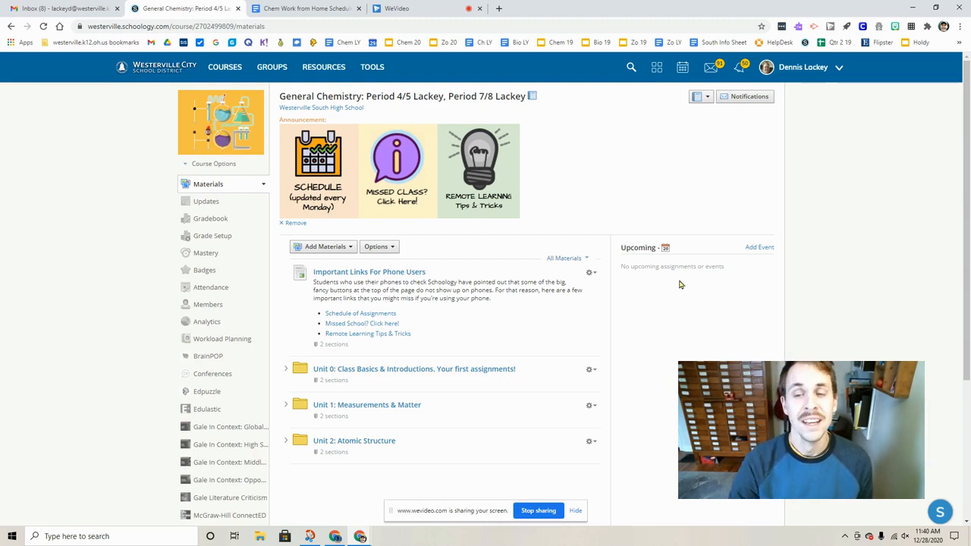
pyautogui.moveTo(729, 307)
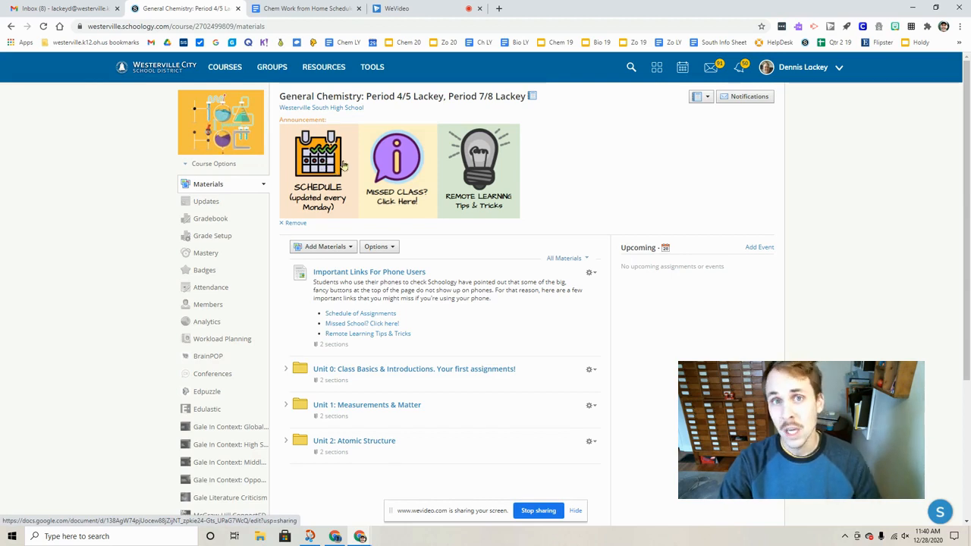
pyautogui.moveTo(751, 155)
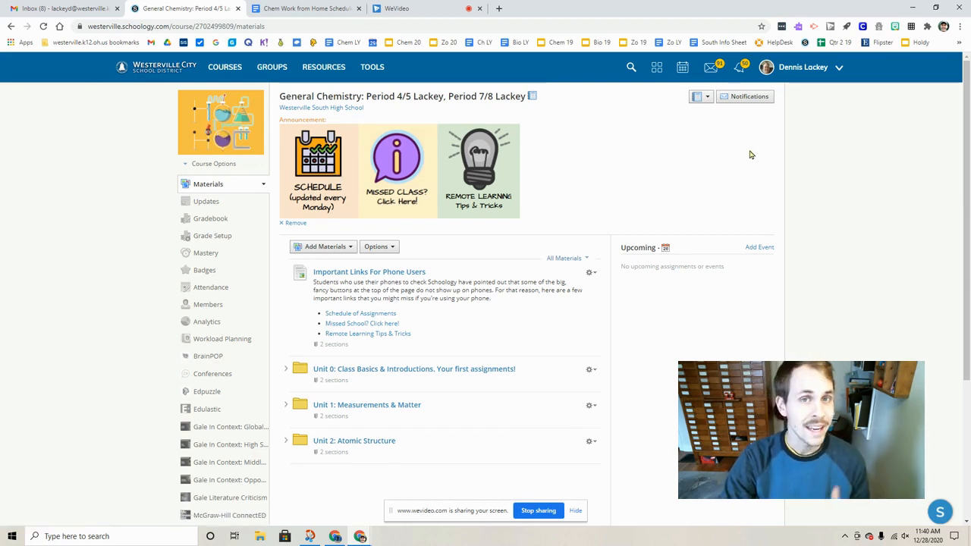
# Scroll down the course home page past the announcements toward the unit folders
pyautogui.scroll(-3)
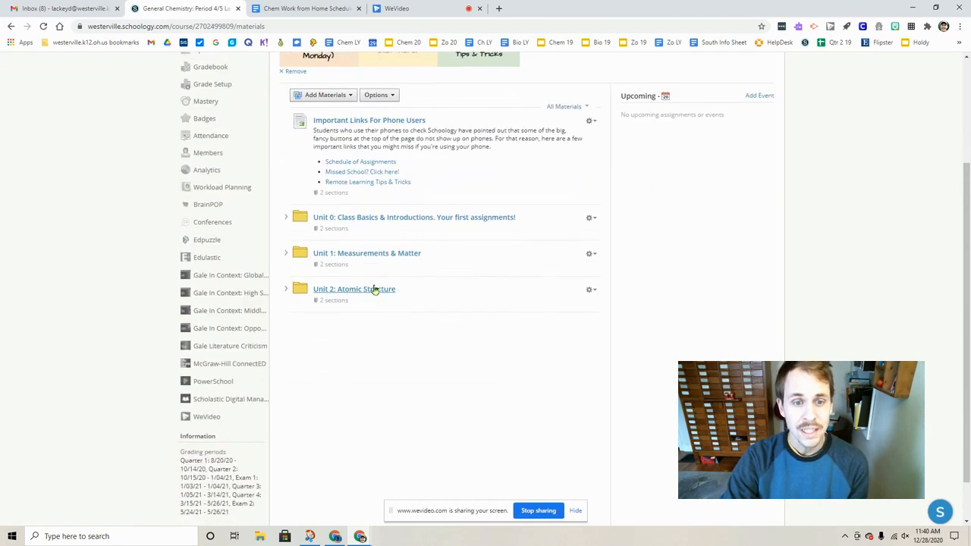
# Open the Unit 2: Atomic Structure folder and review its materials list
pyautogui.click(353, 288)
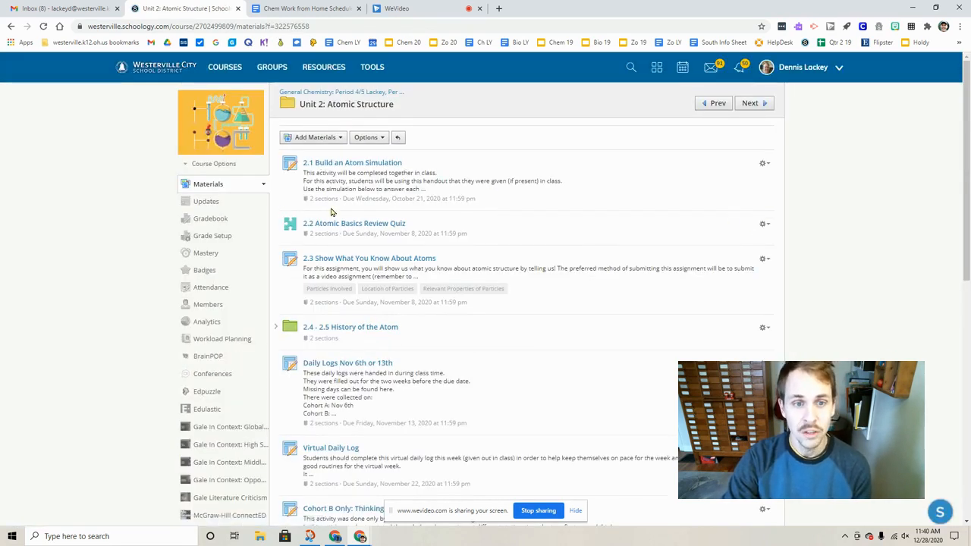
pyautogui.moveTo(353, 223)
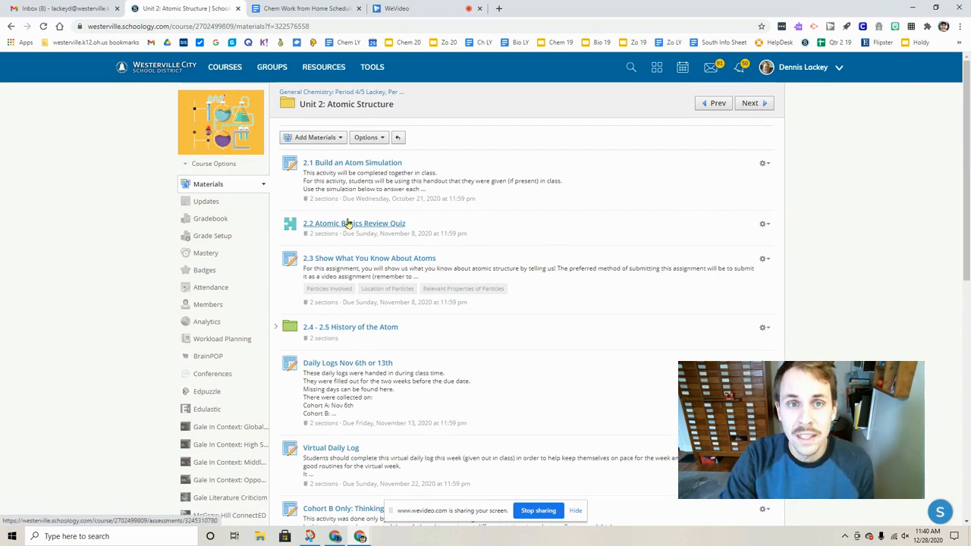
pyautogui.moveTo(371, 228)
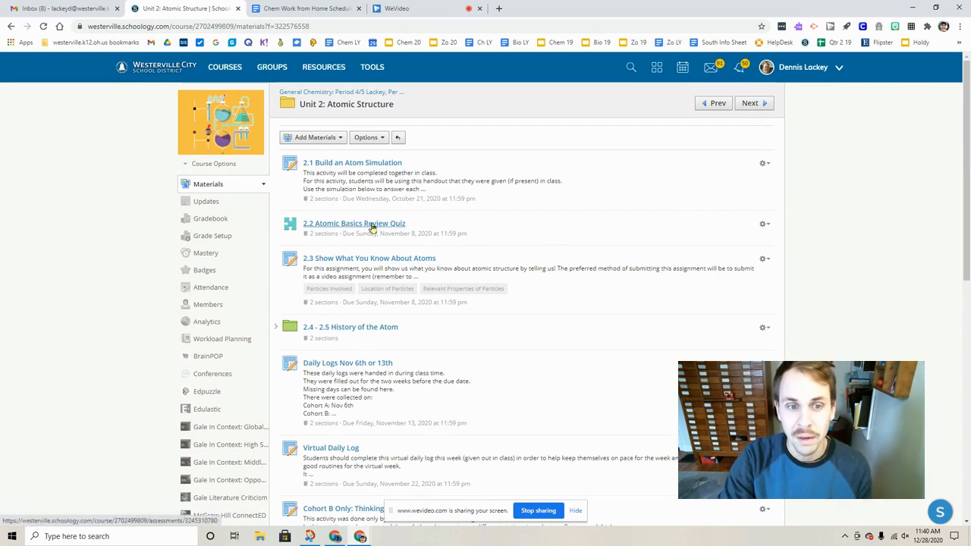
pyautogui.scroll(-3)
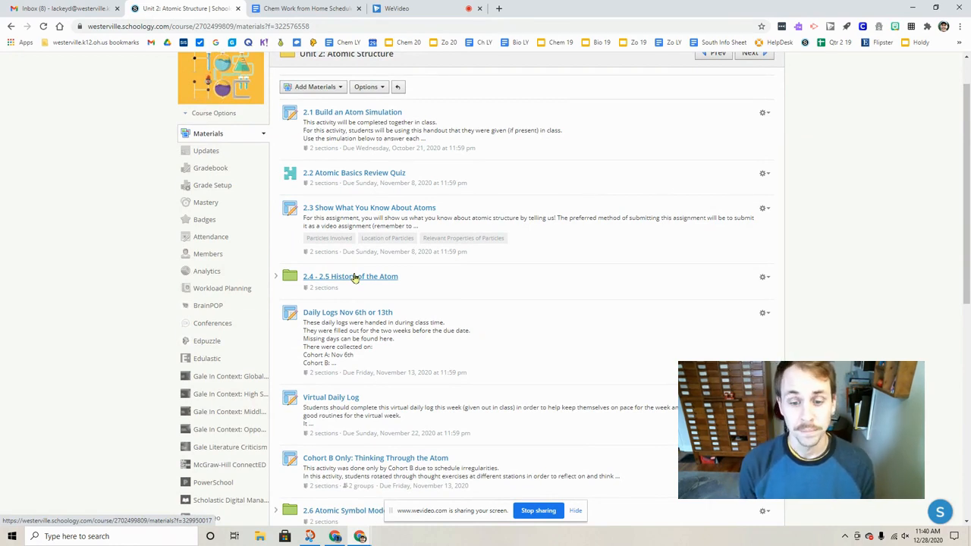
pyautogui.scroll(-3)
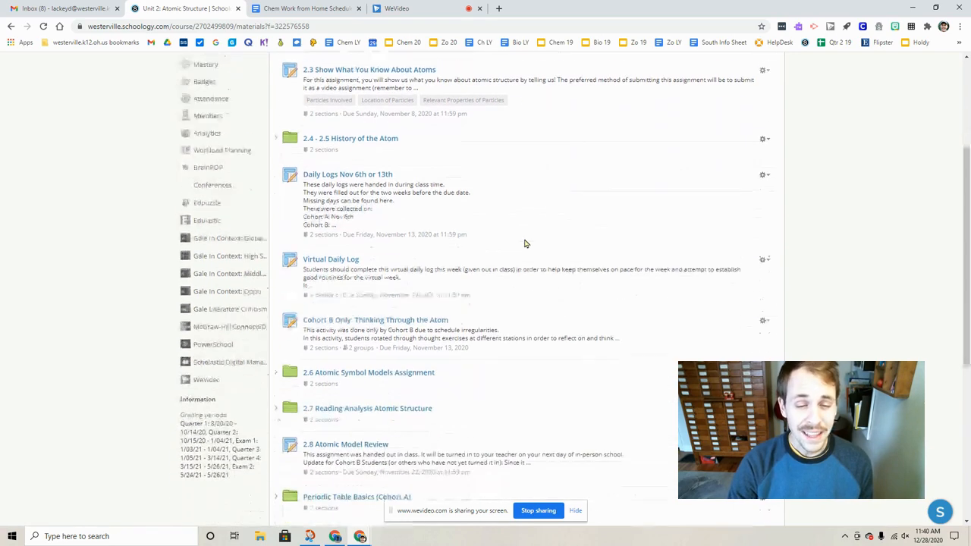
pyautogui.scroll(3)
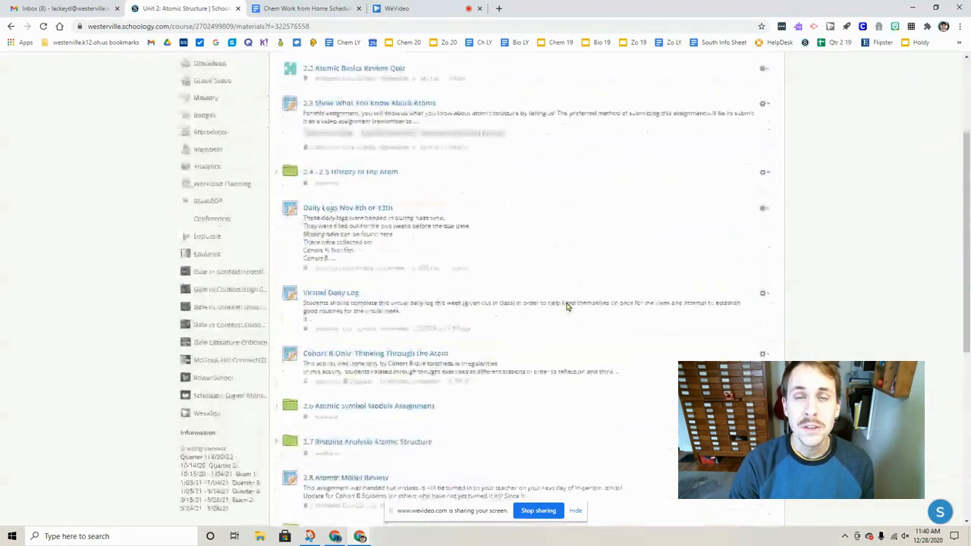
pyautogui.scroll(3)
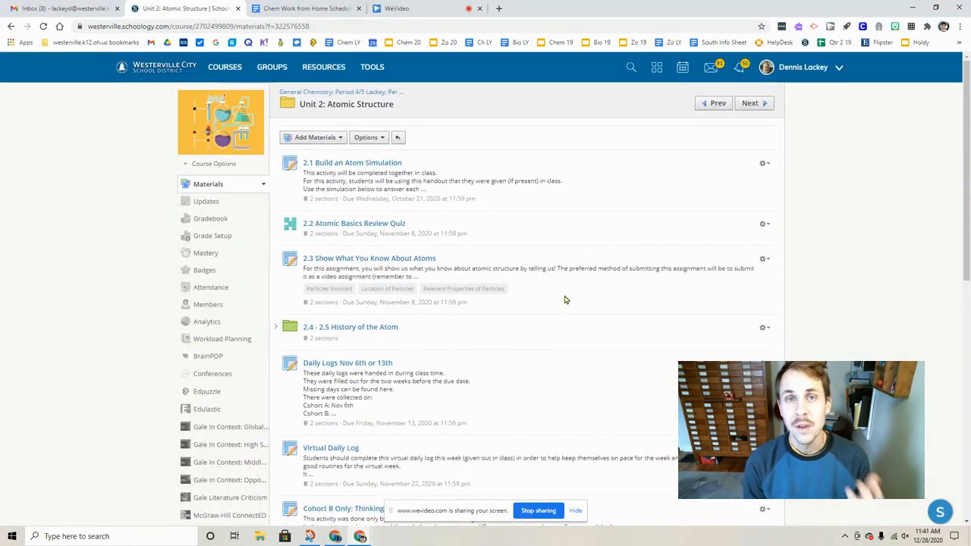